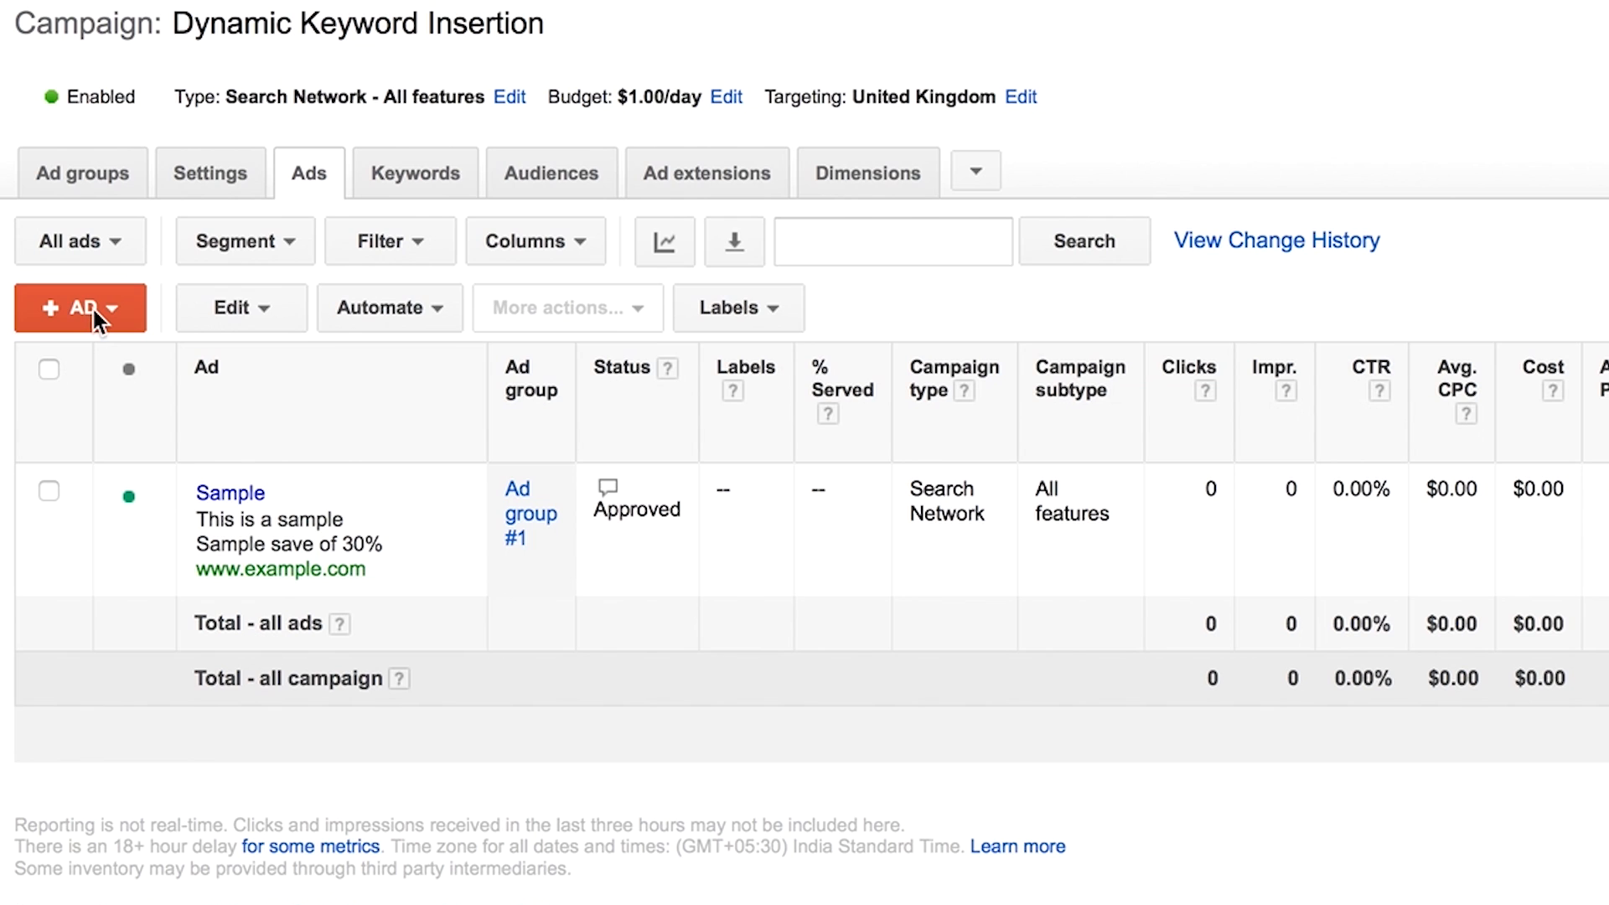
Start a new text ad from the + AD menu for Ad group #1
left_click(80, 308)
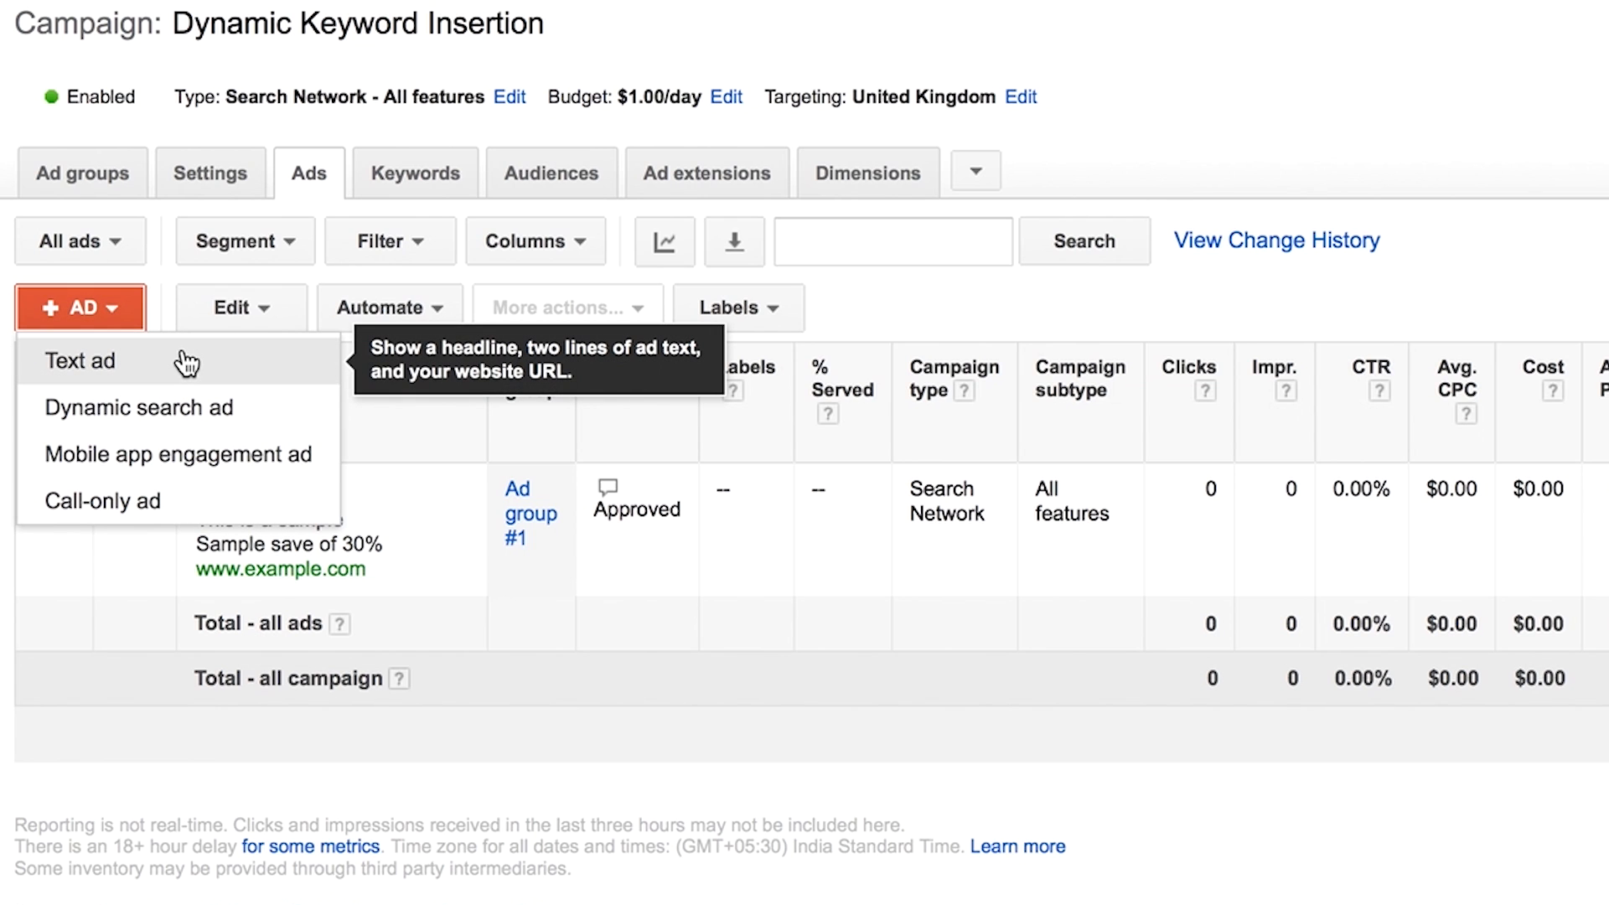
left_click(78, 361)
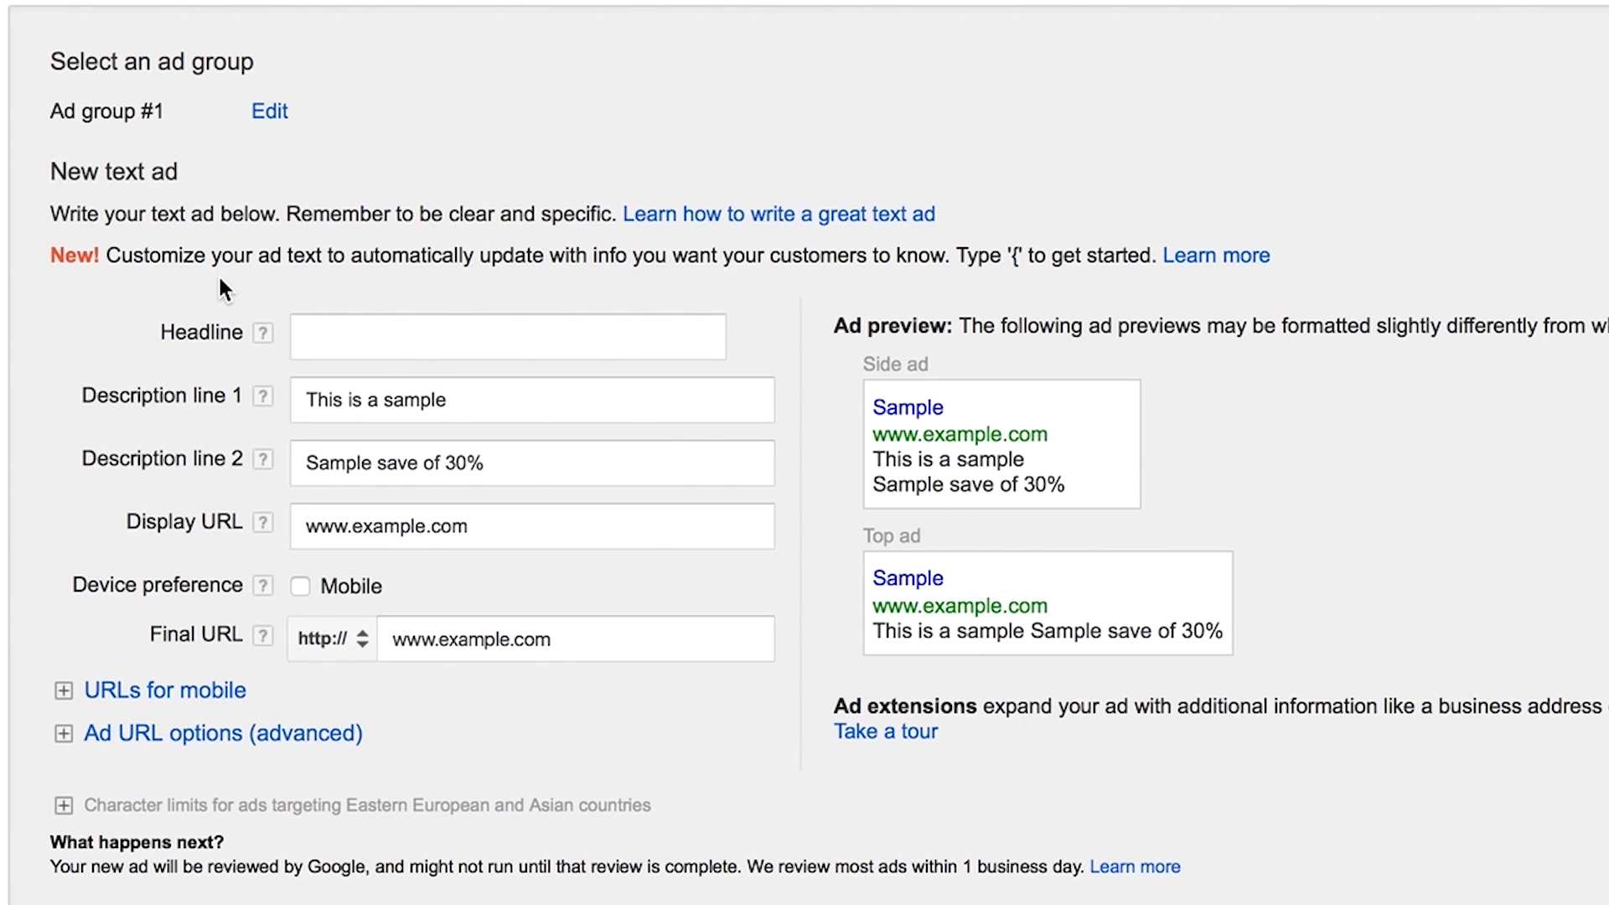
Add a Keyword insertion to the headline with 'New Shoes' as default text
left_click(506, 337)
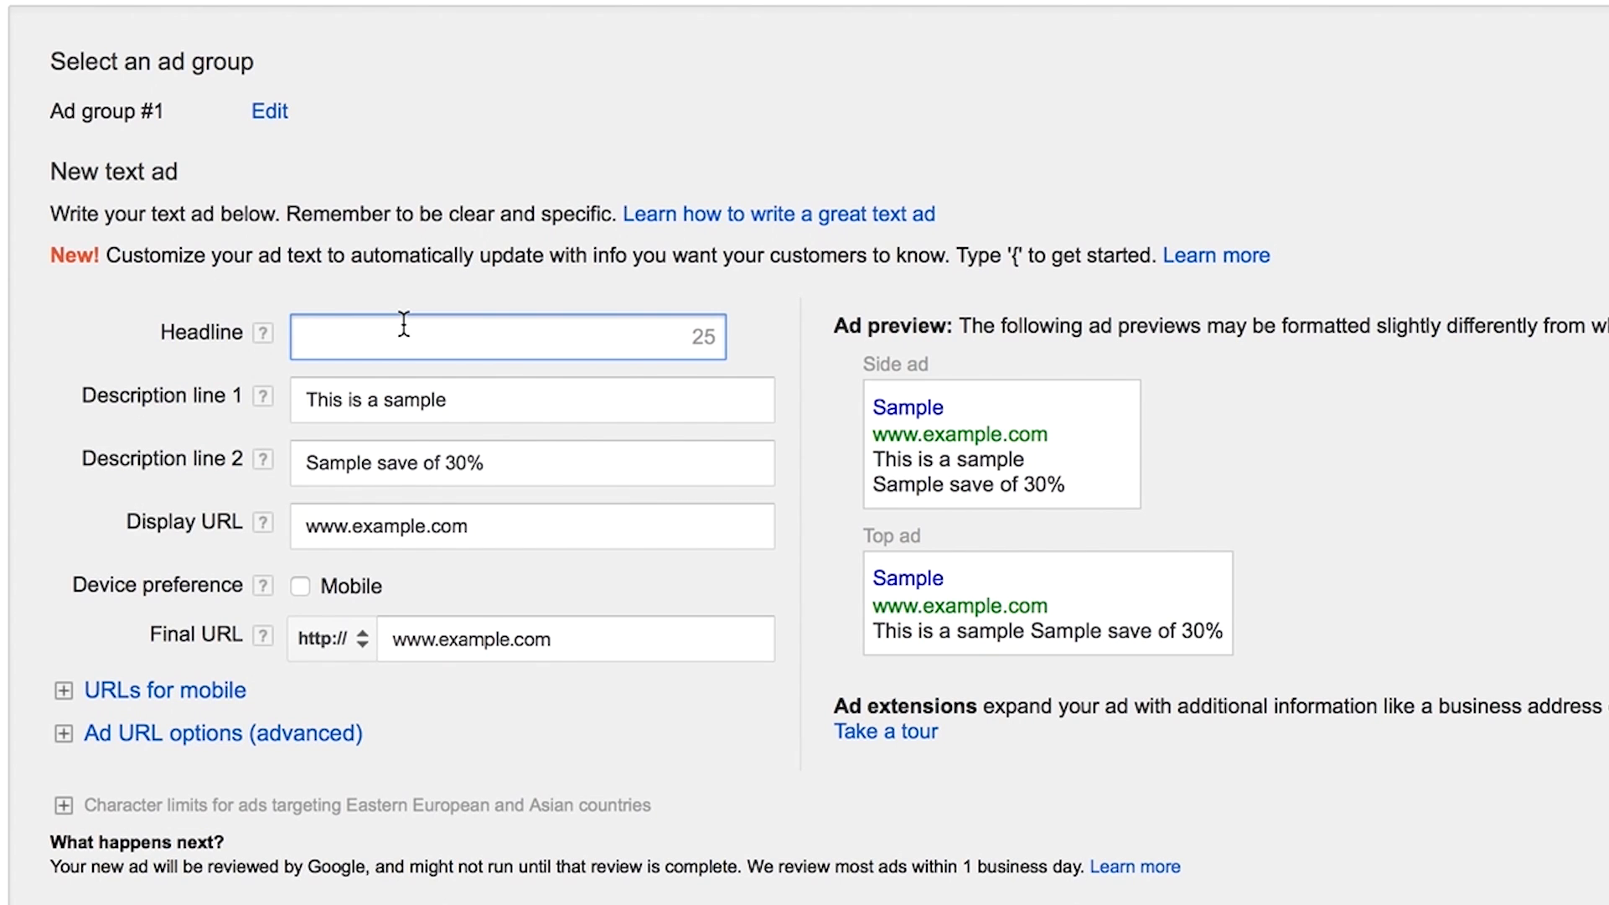
type("{")
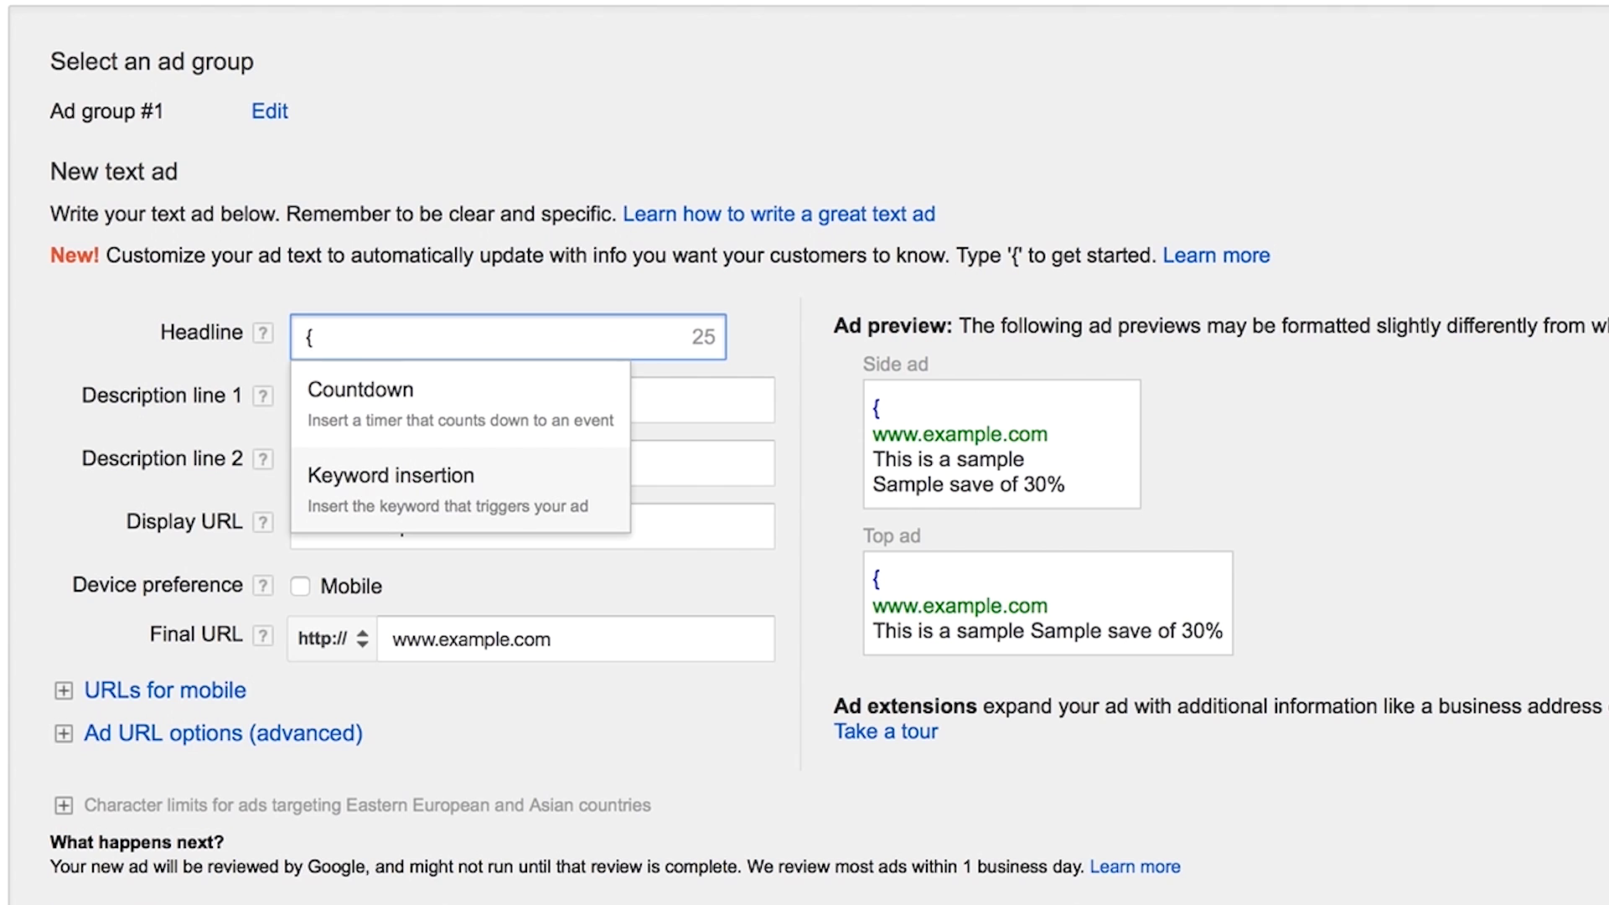
left_click(391, 474)
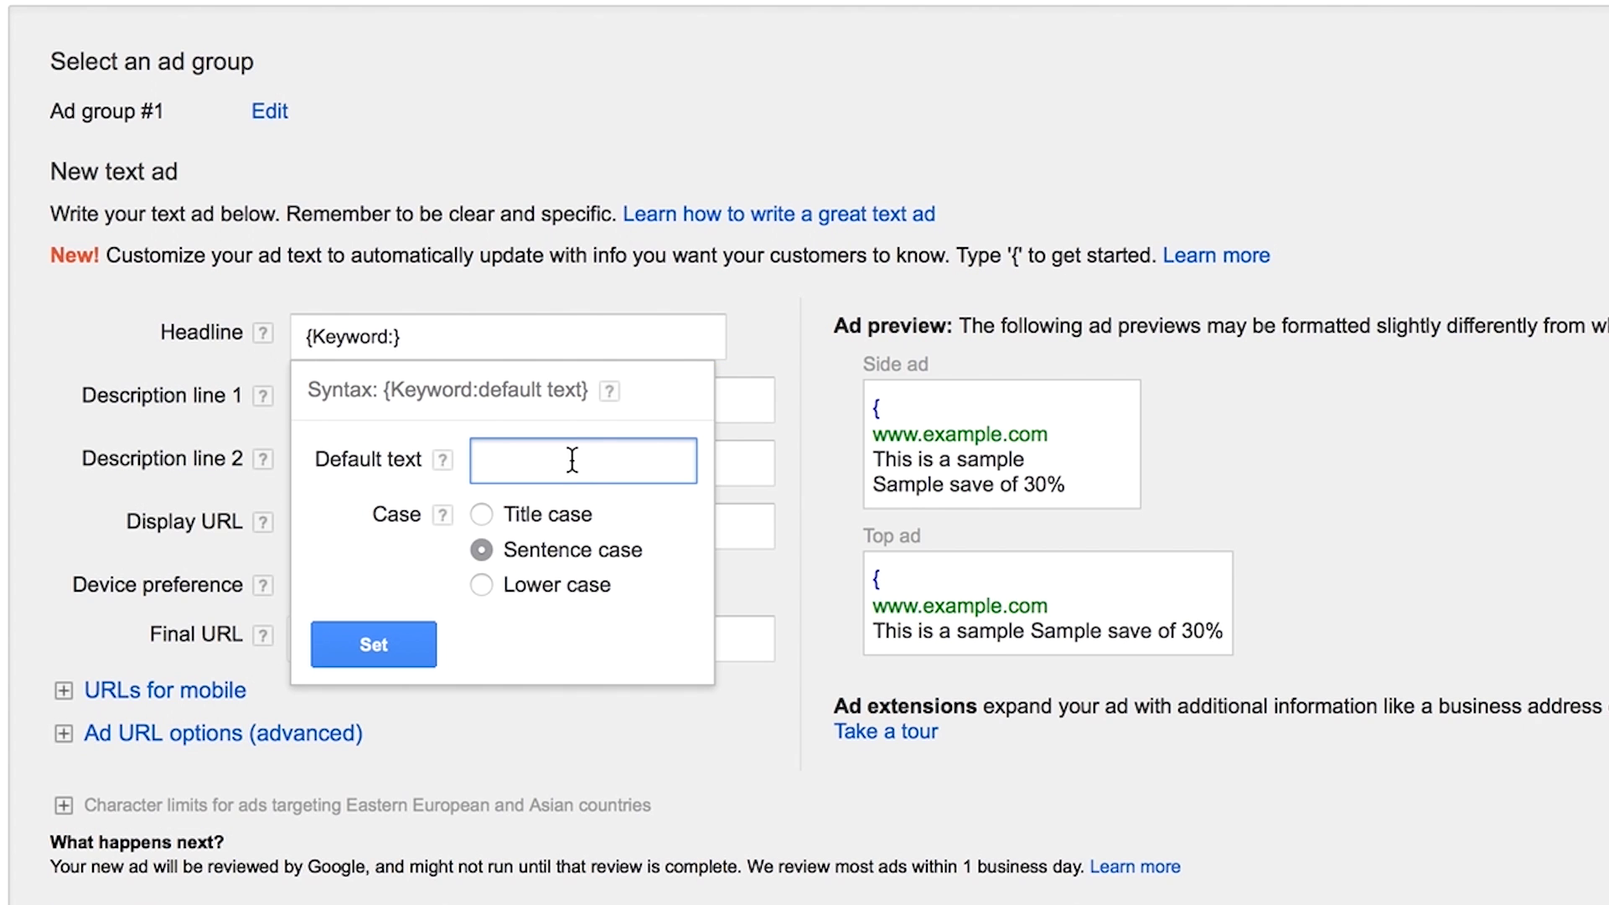
left_click(581, 459)
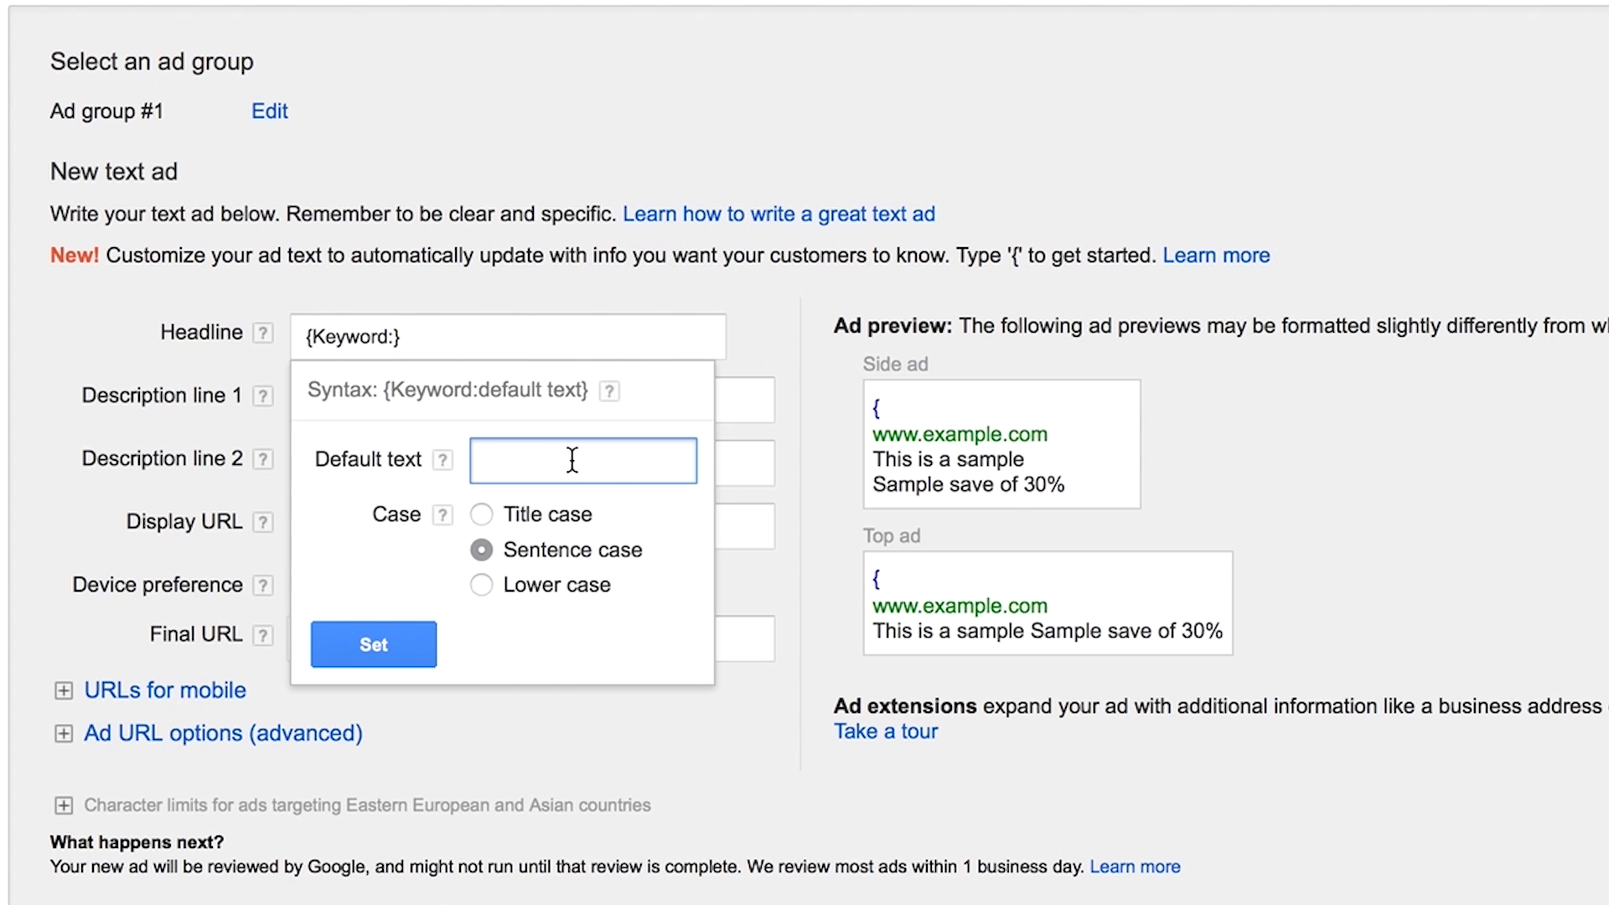
type("New Sh")
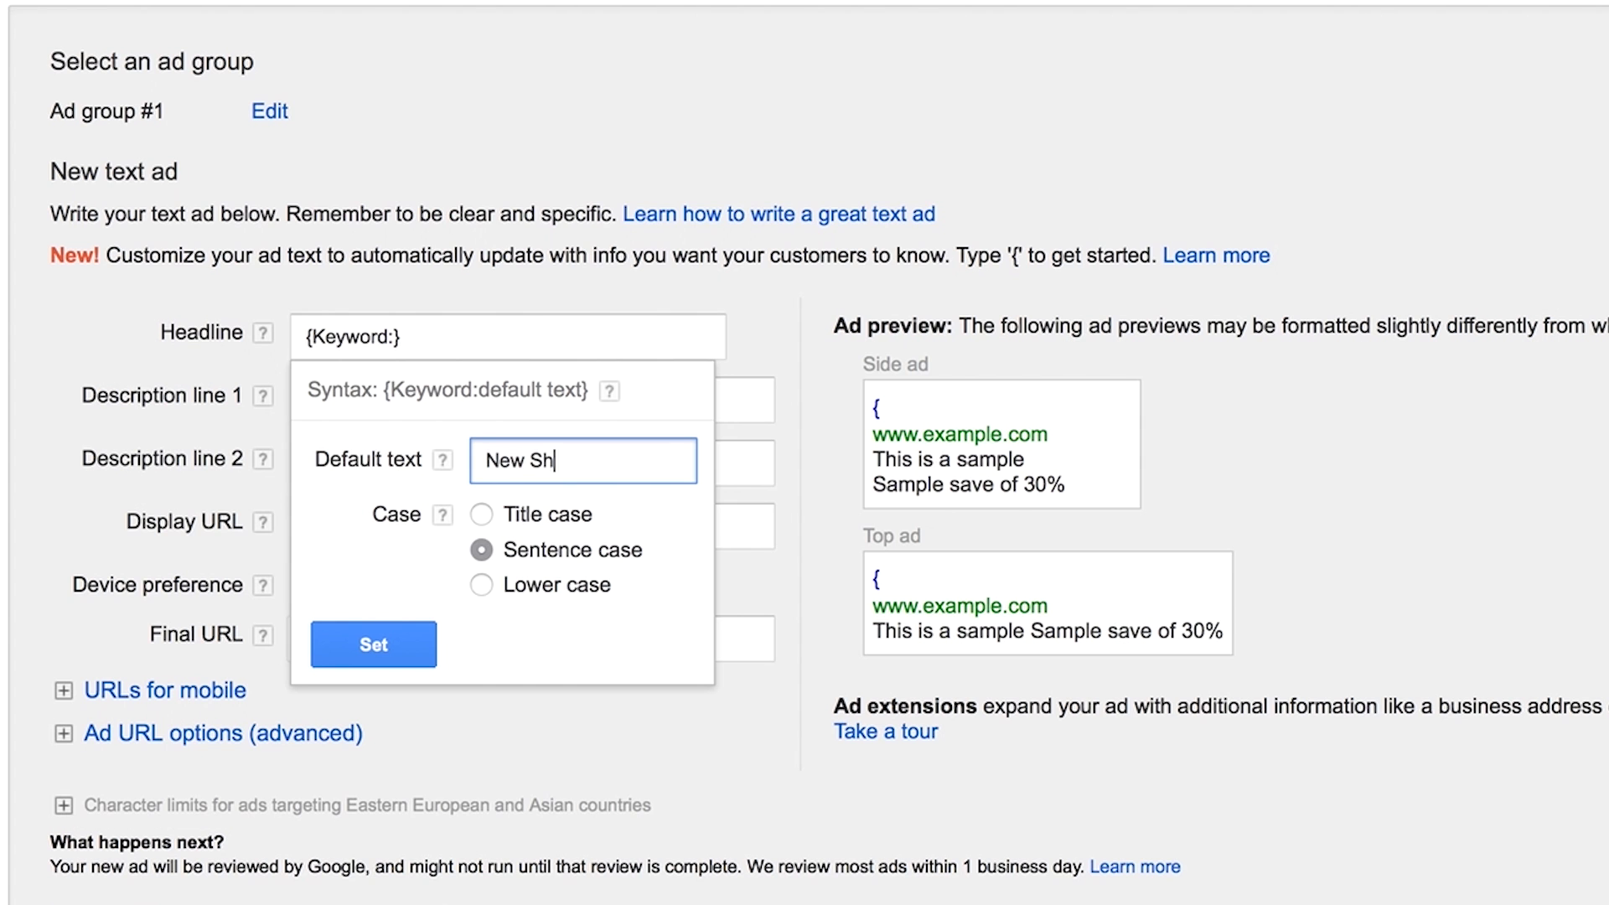
type("oes")
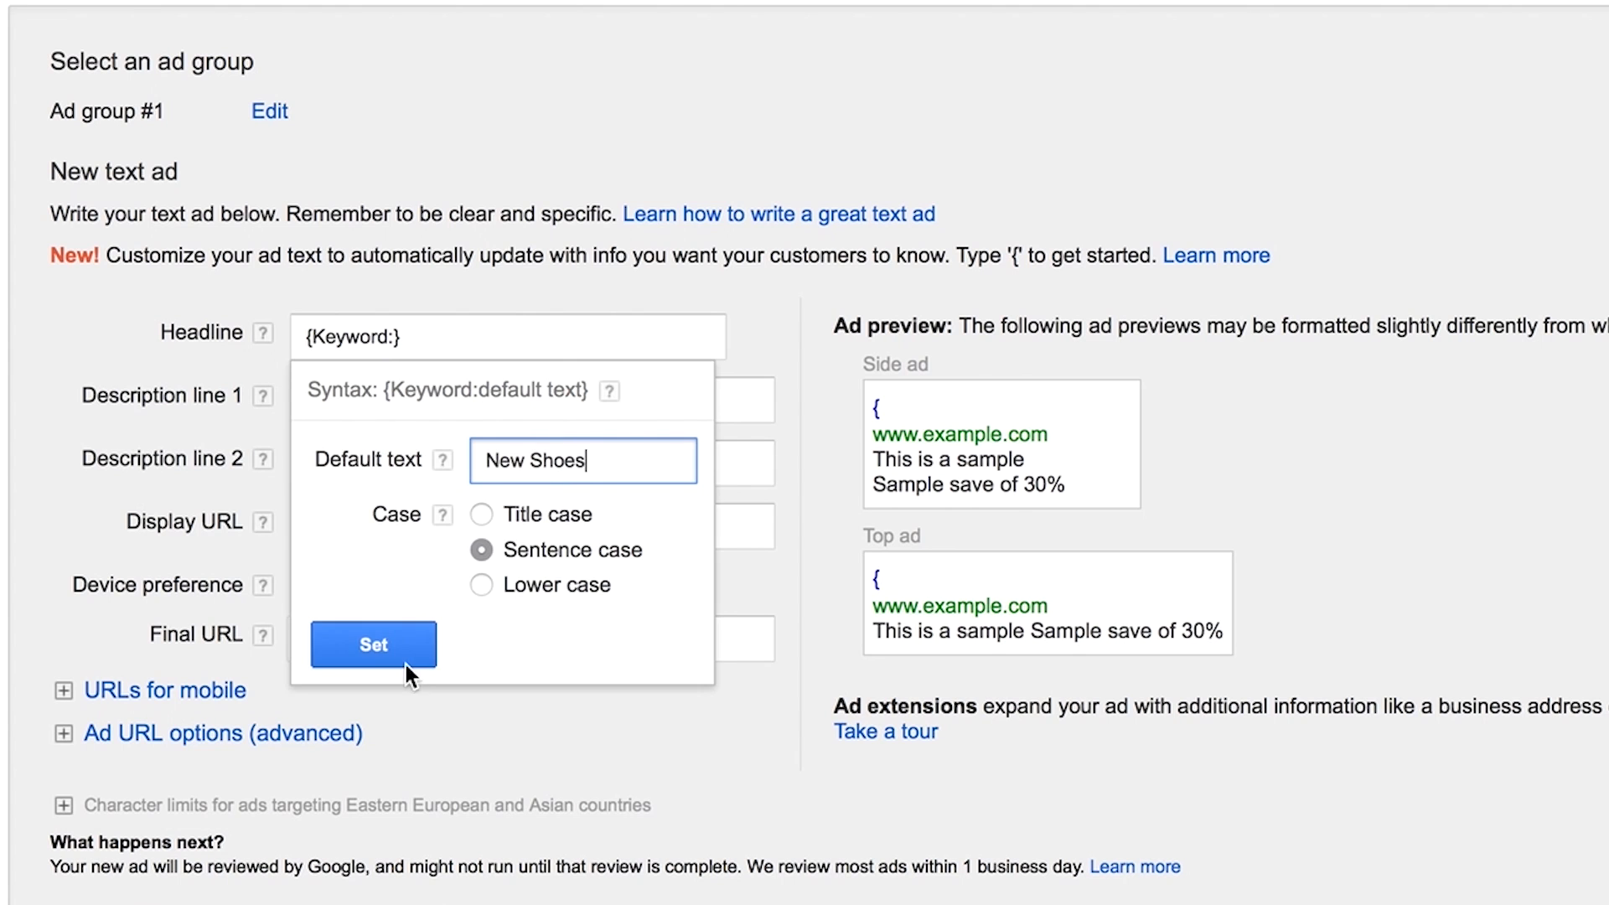
Apply the keyword insertion so the headline holds the tag with its default text
left_click(372, 644)
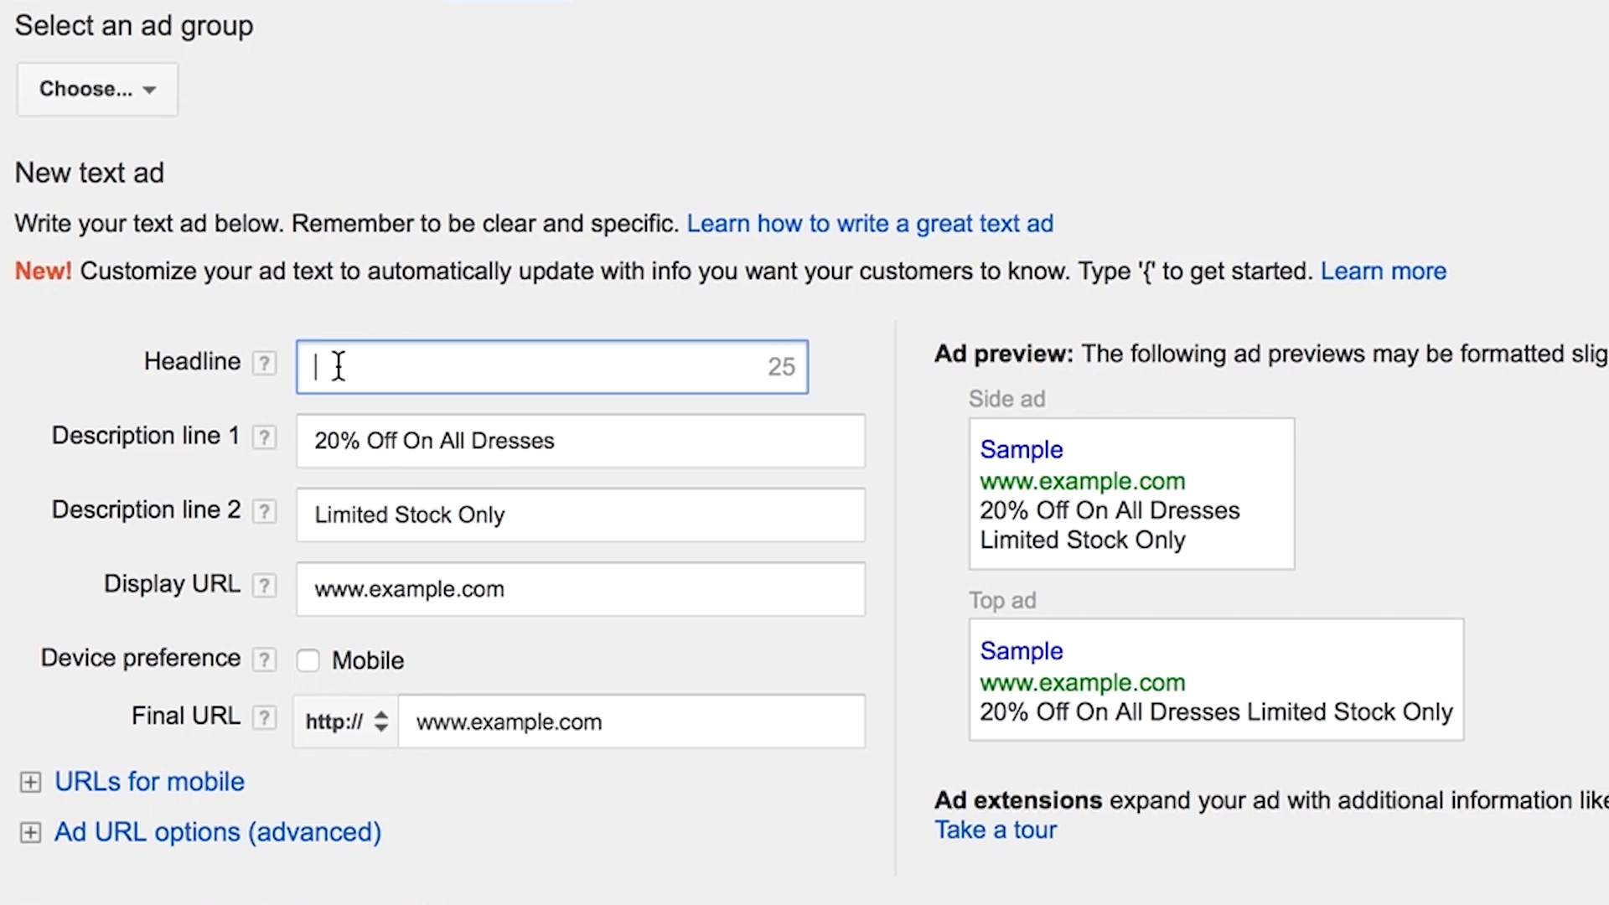
Replace the typed headline with the insertion tag '{Keyword:Black Dress}'
type("Formal Black Dresses with La")
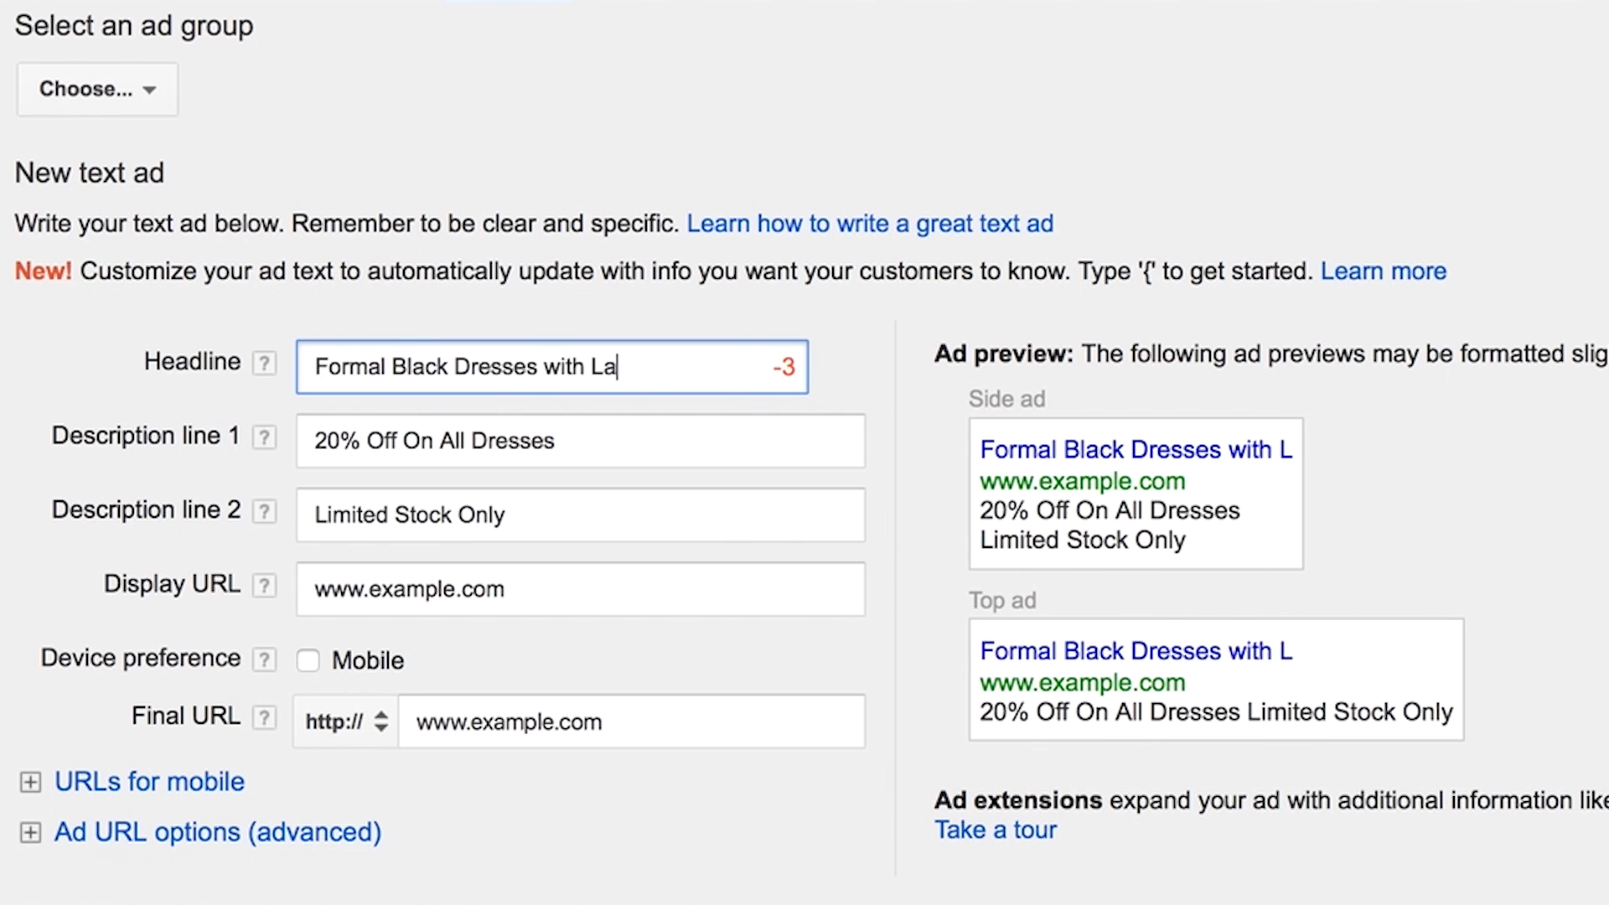
type("ce")
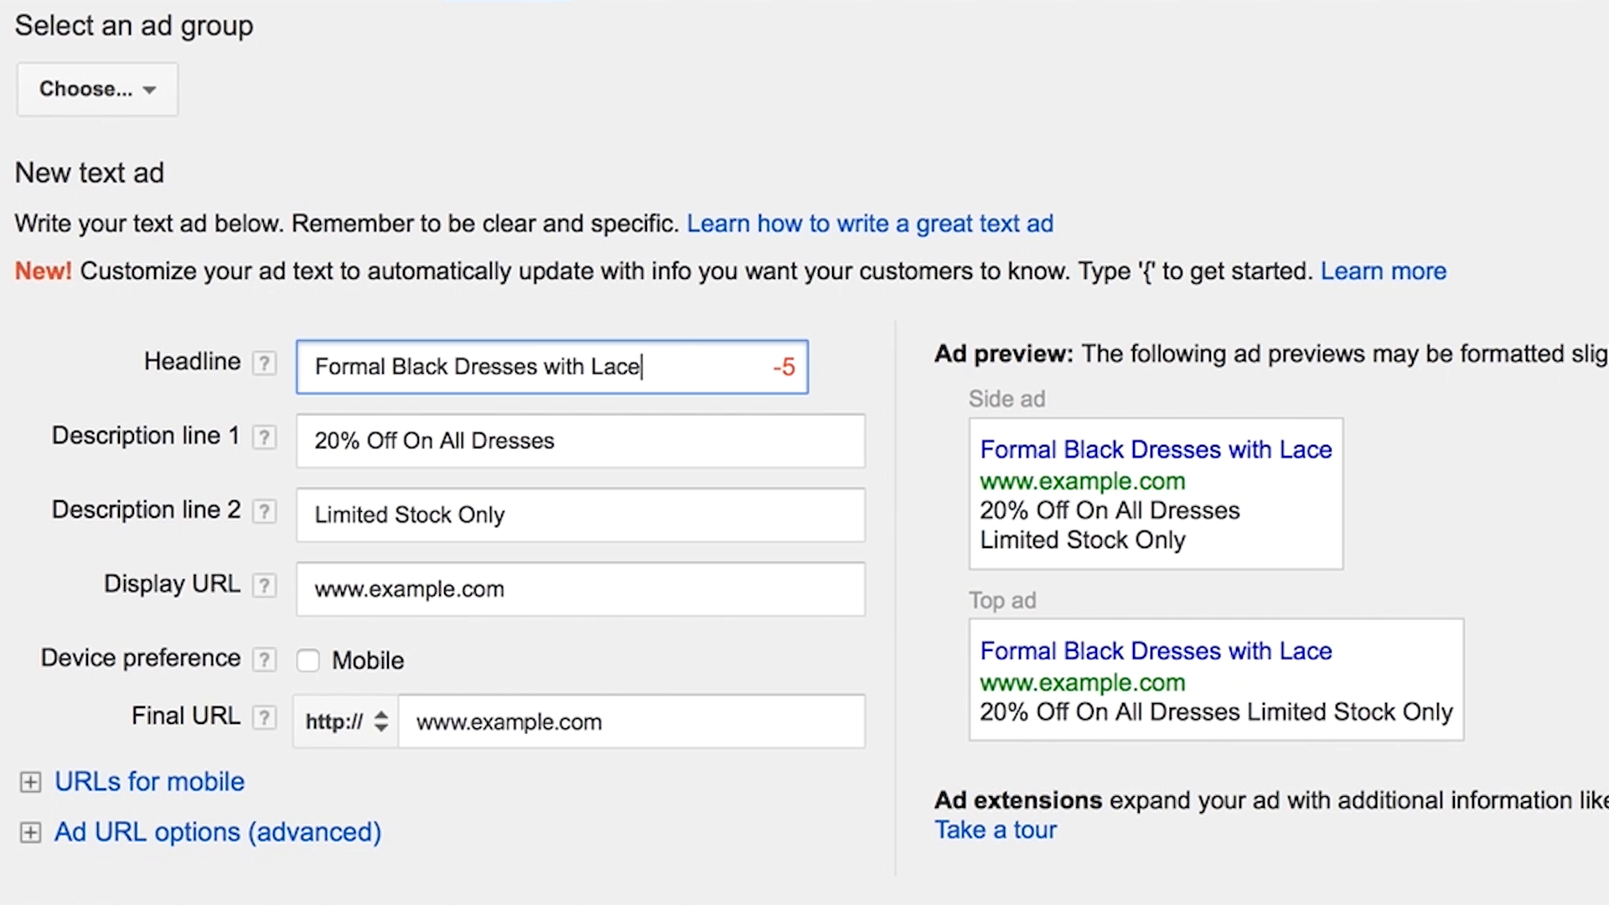
type("{Keyword:Black Dress}")
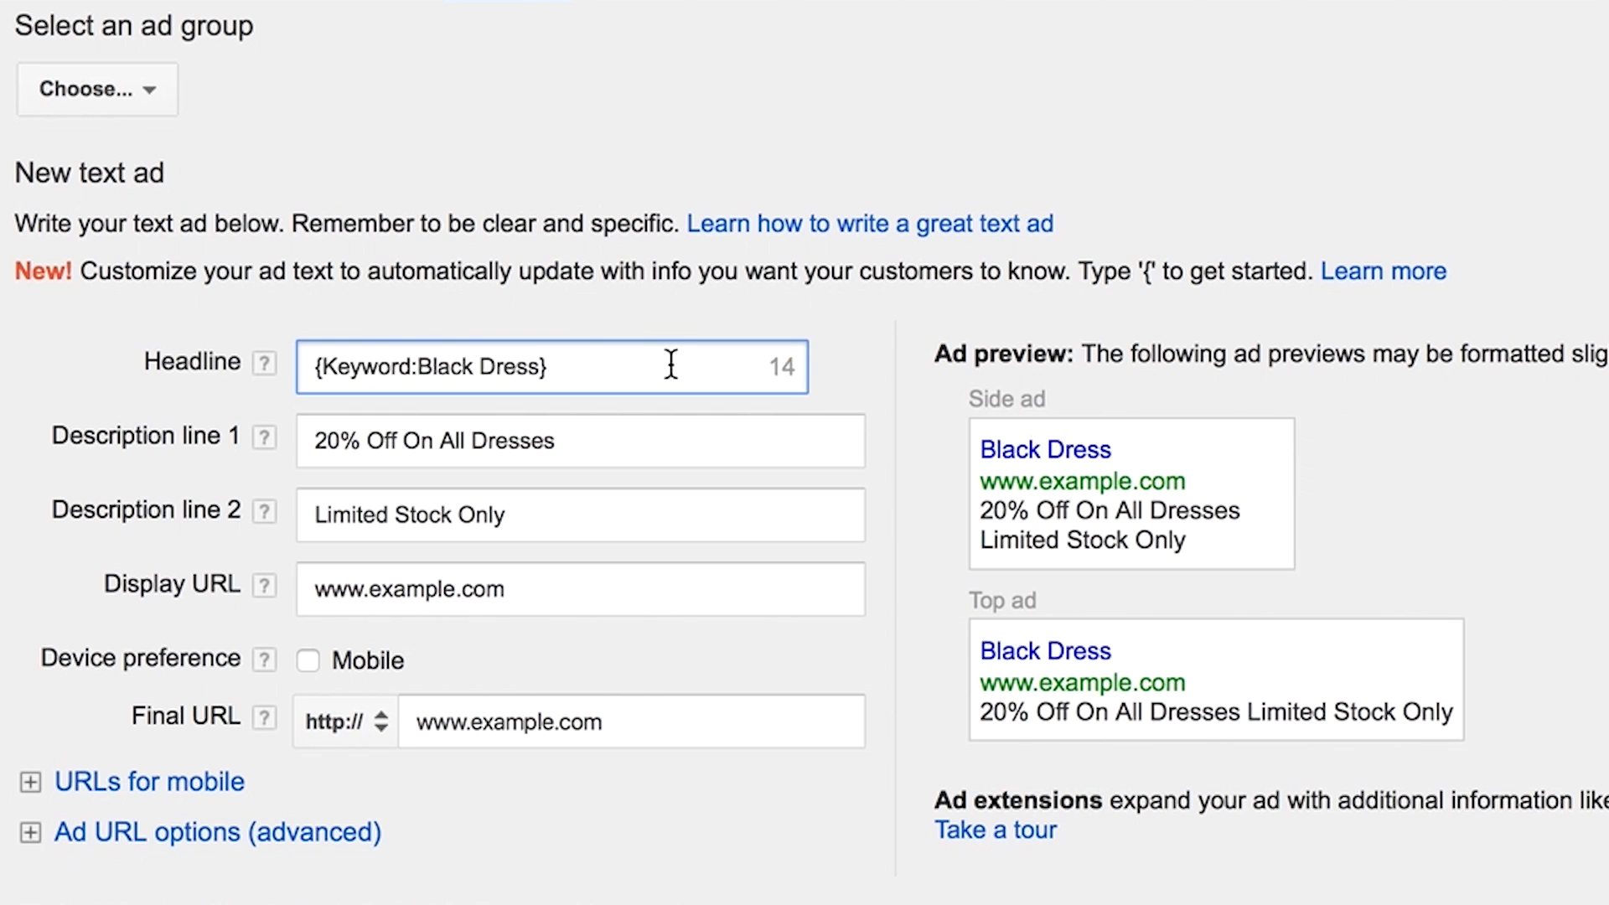